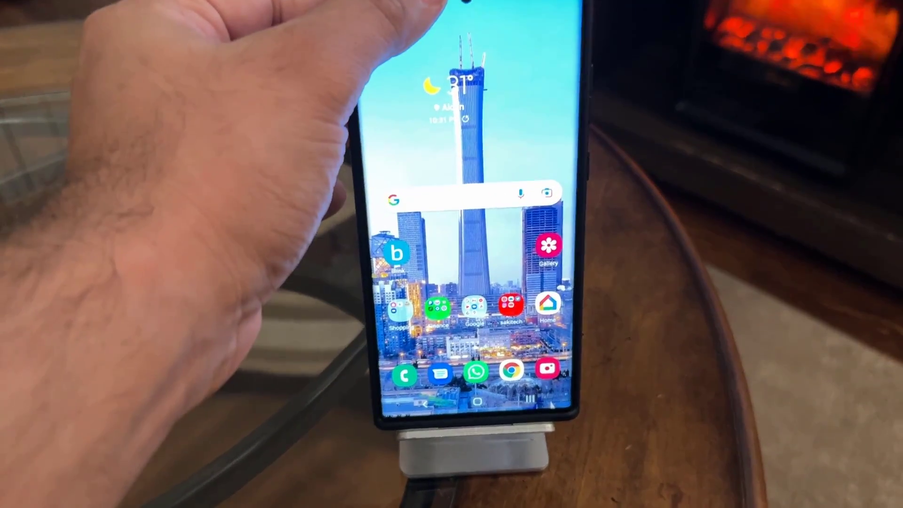
- Swipe down the notification panel from the home screen to reach the Settings gear
left_click_drag(461, 29, 460, 231)
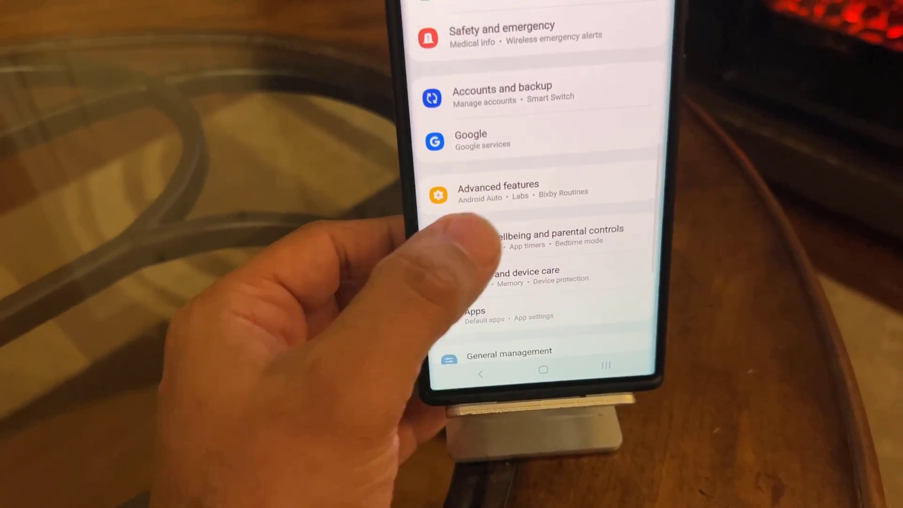
- Open Advanced features, then the Samsung DeX page
left_click(497, 193)
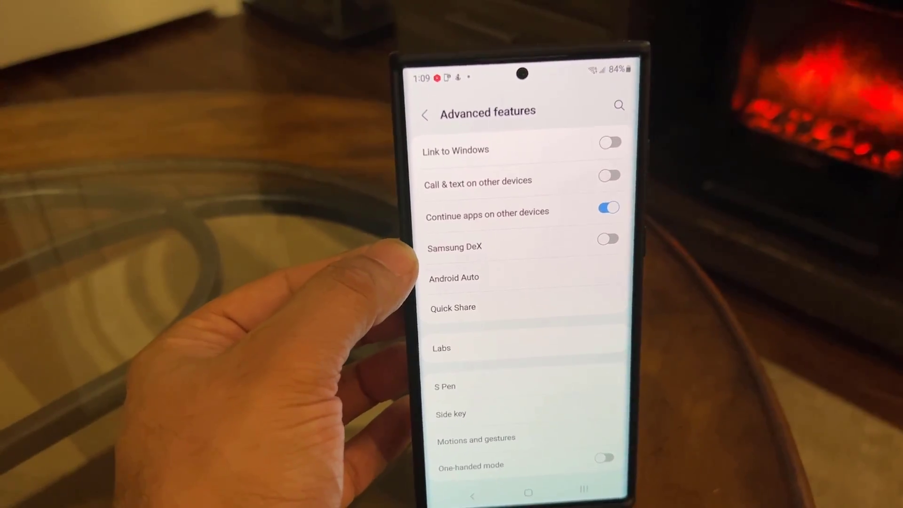
left_click(455, 246)
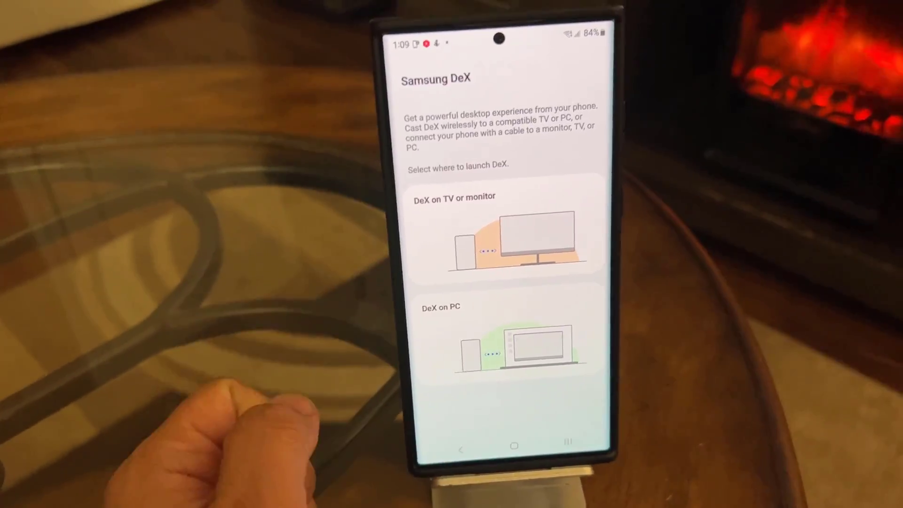
- Choose DeX on TV or monitor, allow nearby devices, and start DeX on the LG webOS TV UH7700
left_click(500, 236)
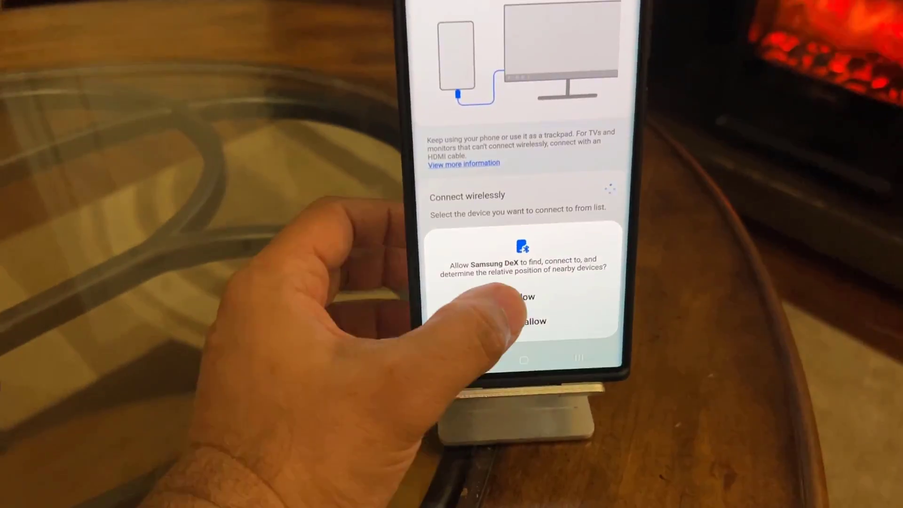
left_click(522, 296)
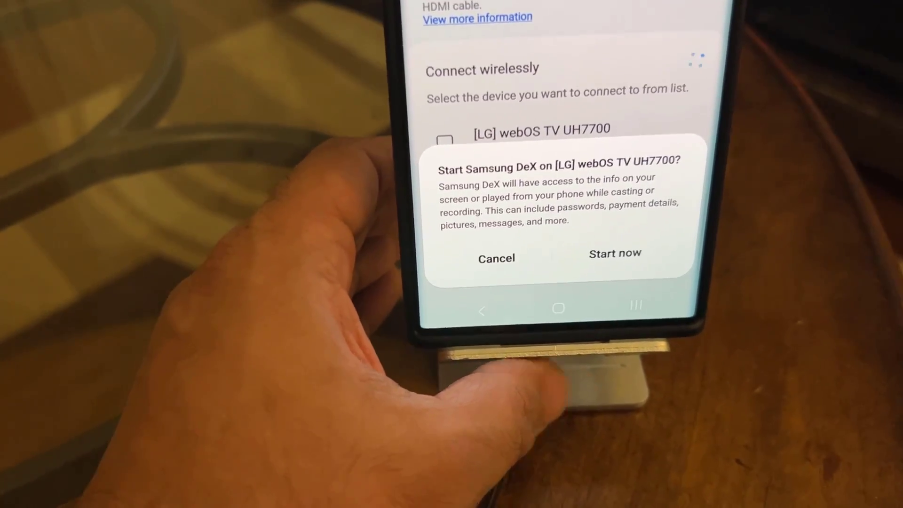
left_click(614, 258)
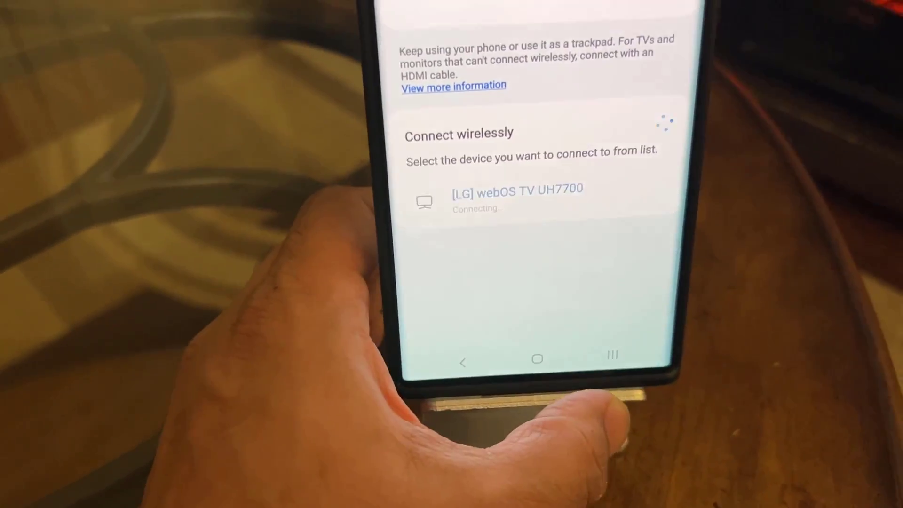